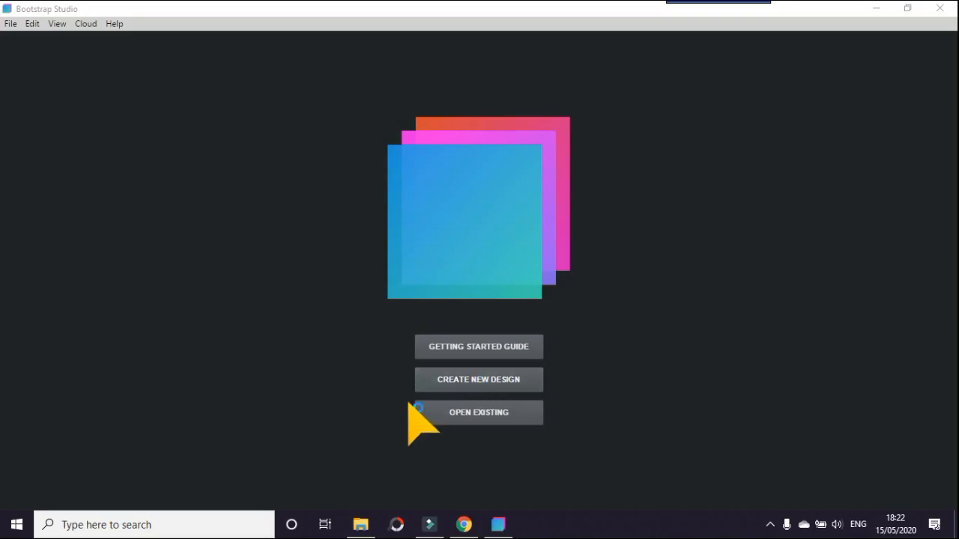
pyautogui.moveTo(333, 452)
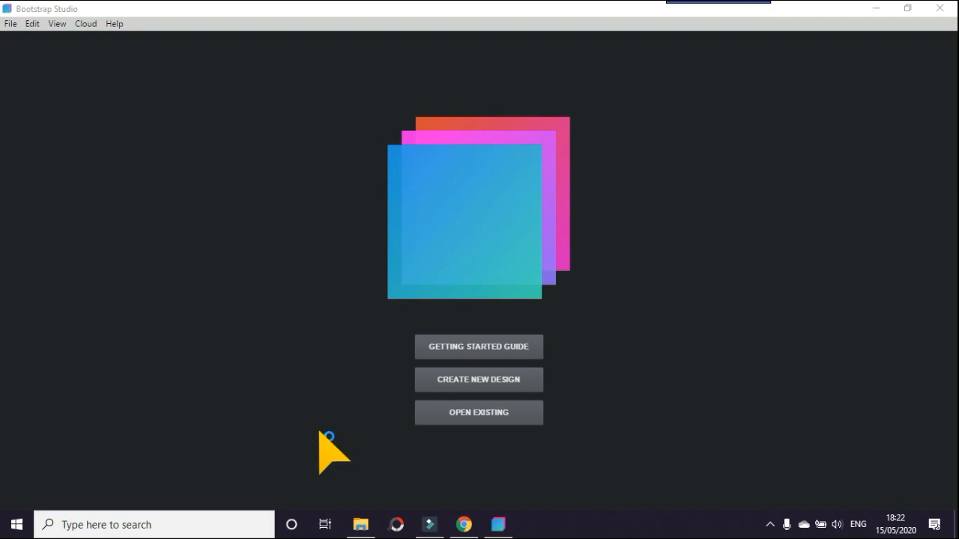
pyautogui.moveTo(393, 431)
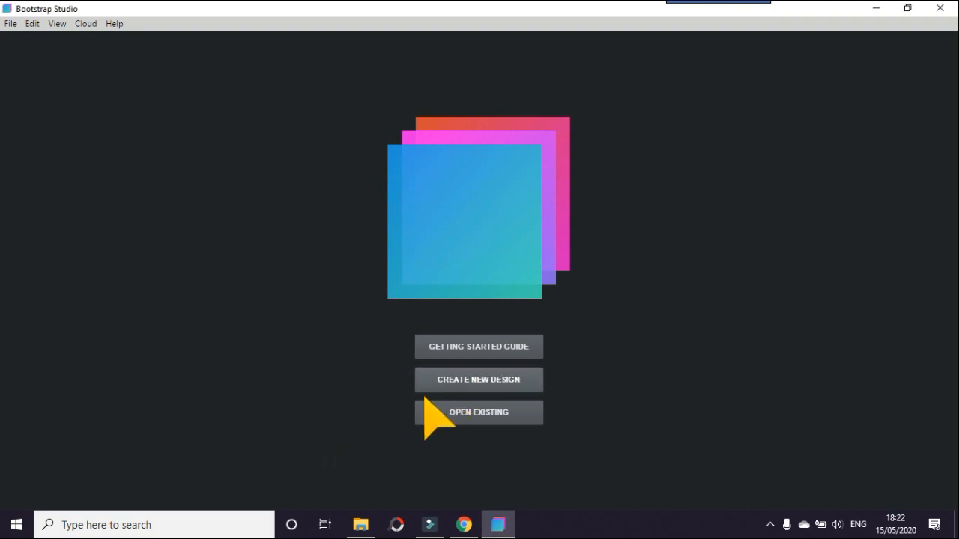
# Start a new design and pick the Clean Blog template from the list.
pyautogui.click(478, 379)
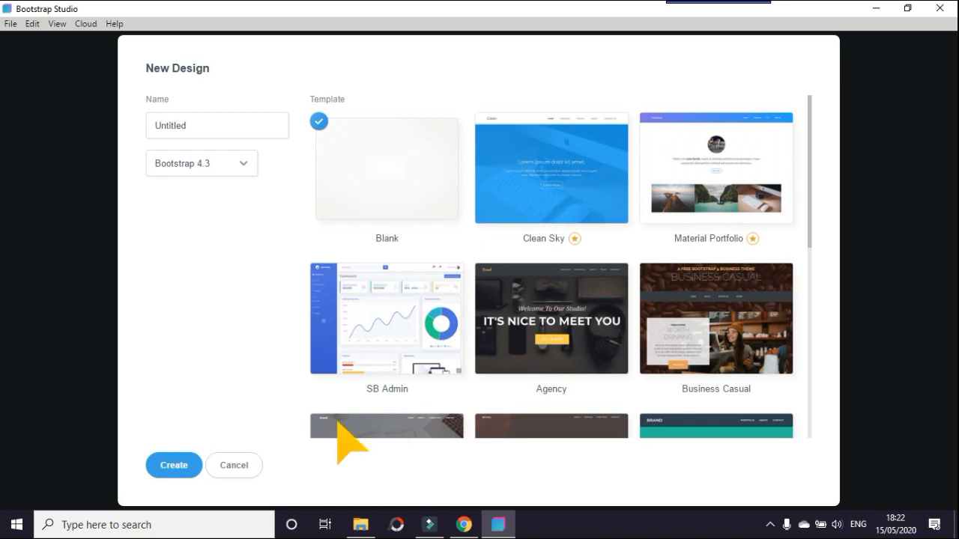
pyautogui.moveTo(51, 290)
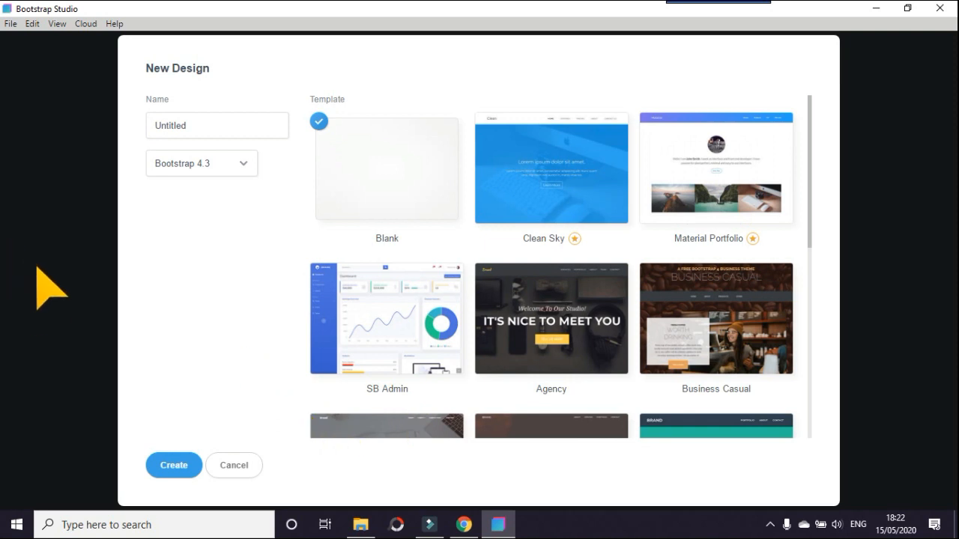
pyautogui.moveTo(99, 337)
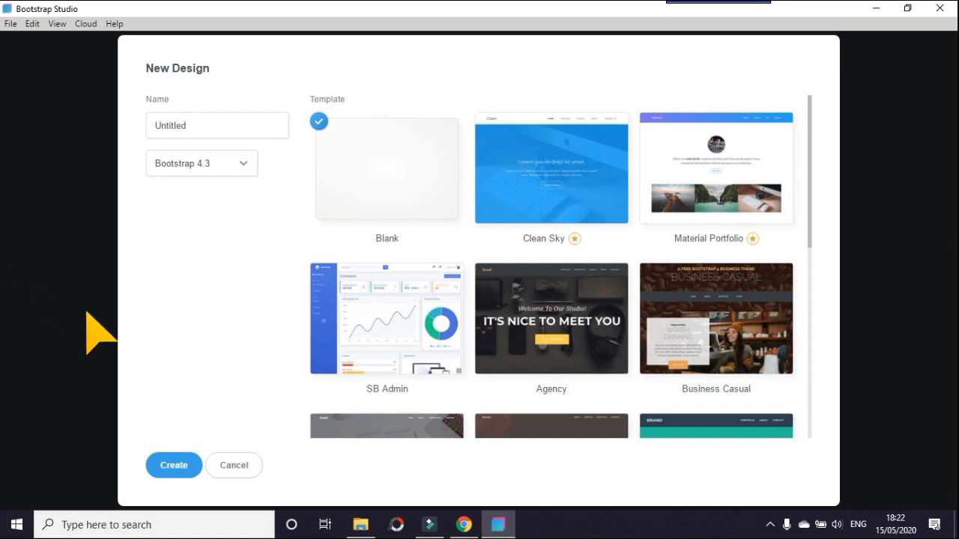
pyautogui.moveTo(147, 372)
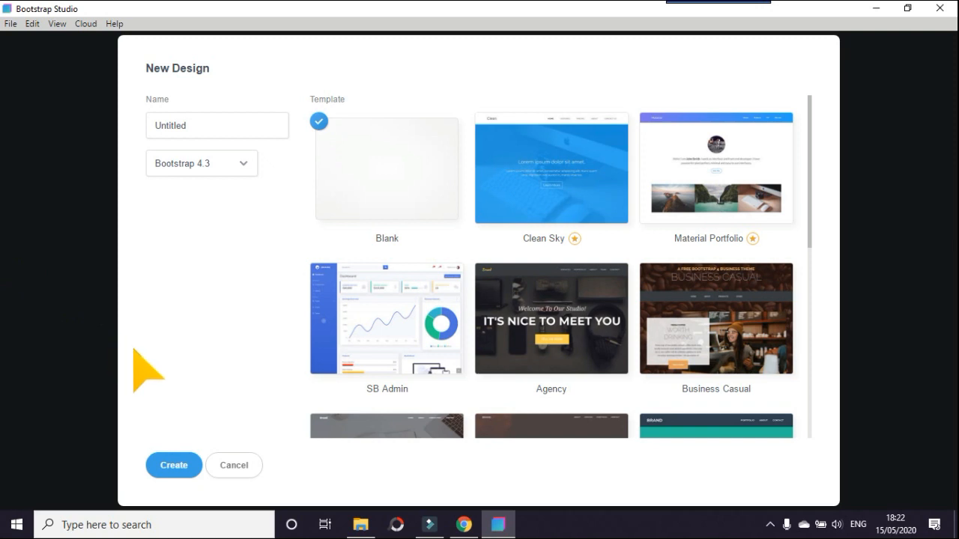
pyautogui.moveTo(163, 393)
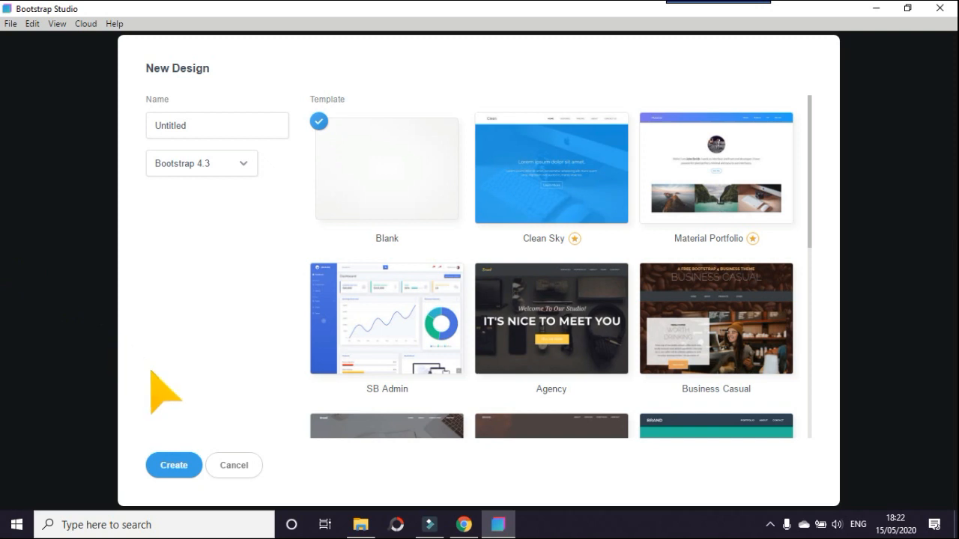
pyautogui.moveTo(832, 258)
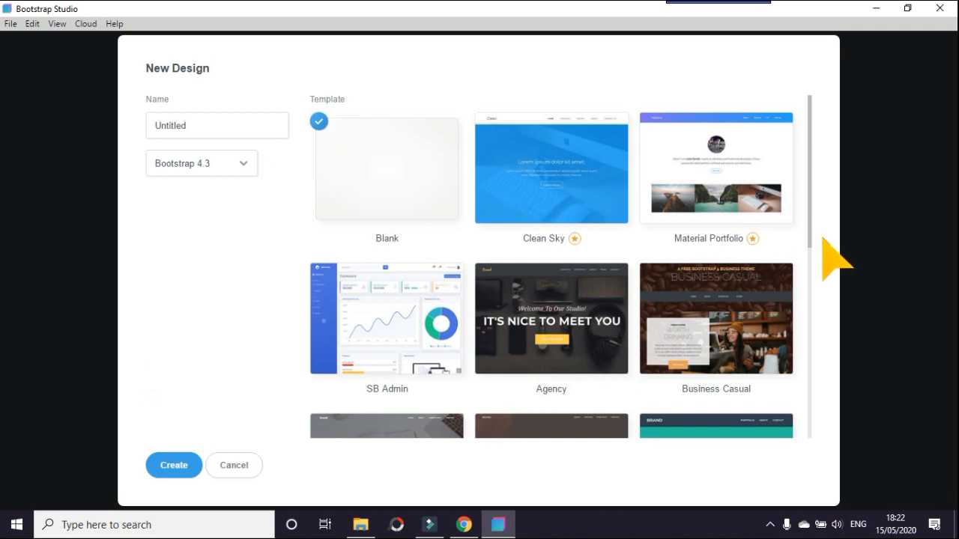
pyautogui.scroll(-3)
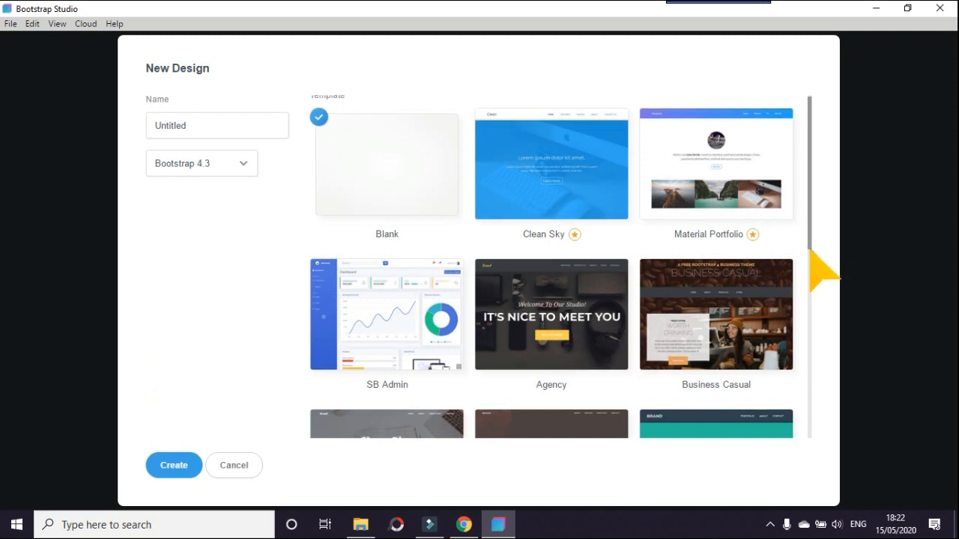
pyautogui.scroll(-3)
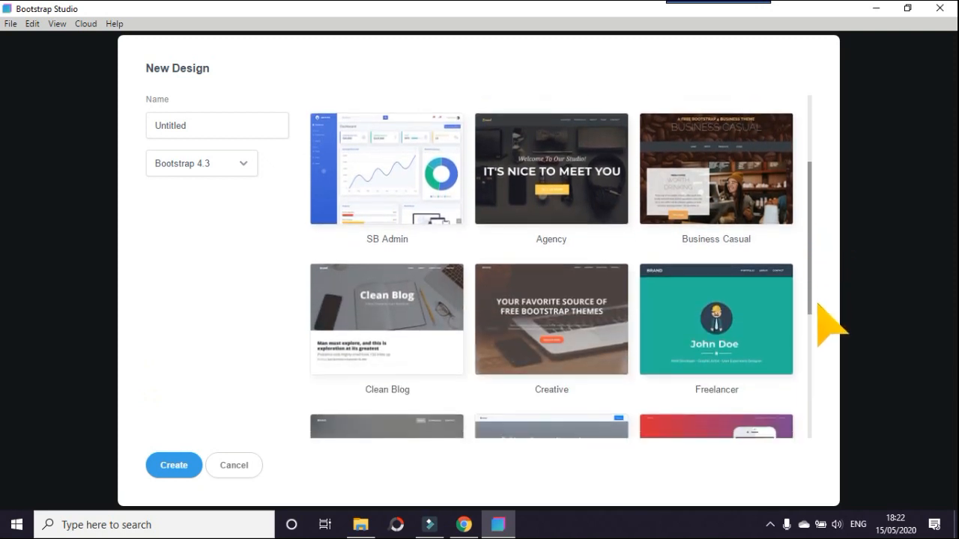
pyautogui.moveTo(540, 228)
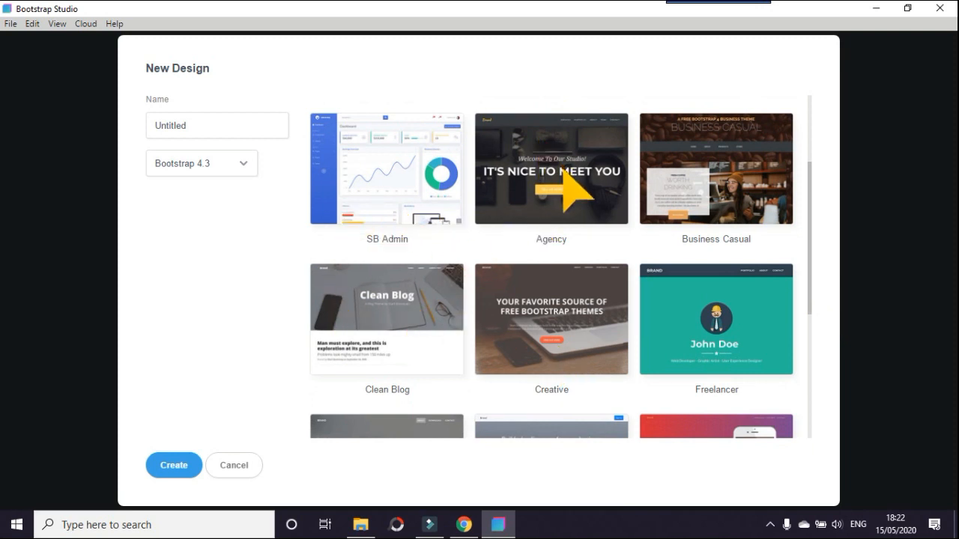
pyautogui.moveTo(408, 341)
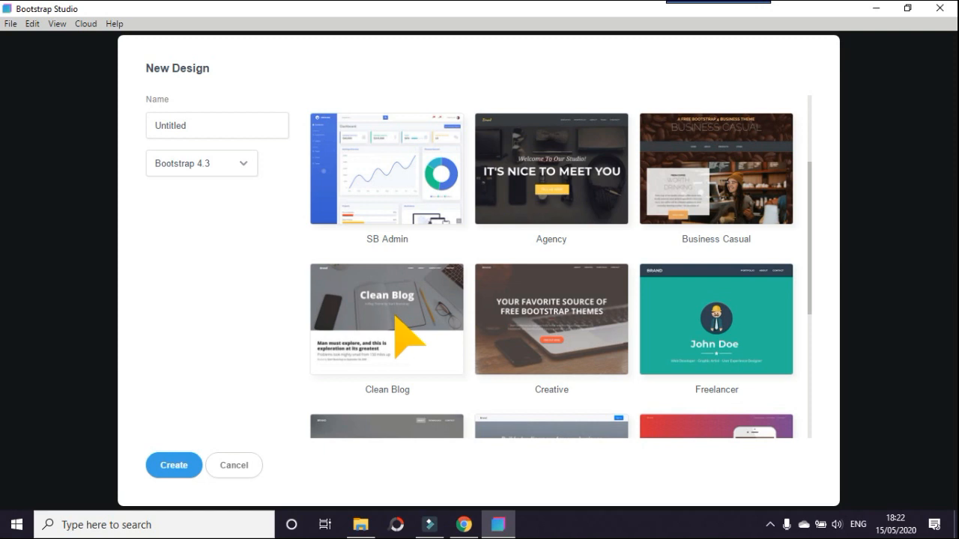
pyautogui.click(386, 318)
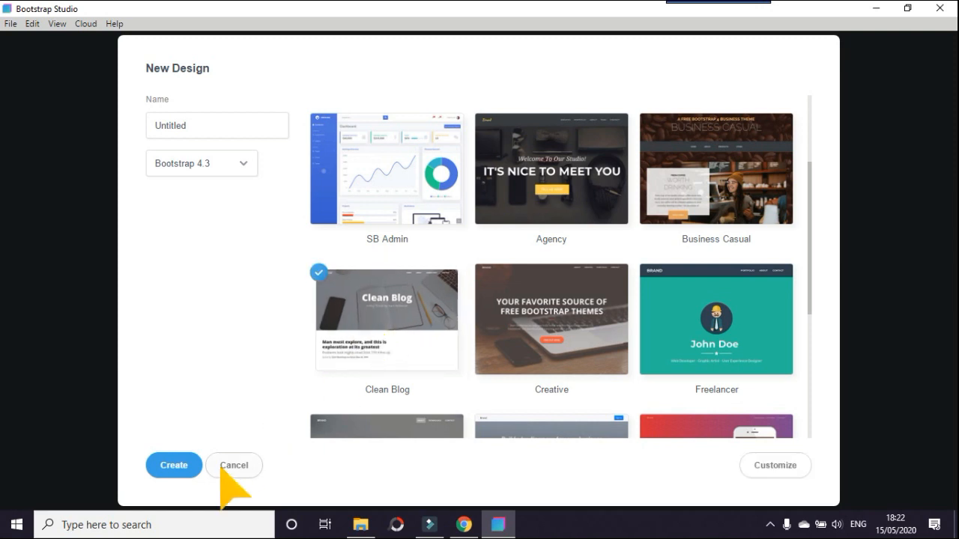
pyautogui.moveTo(458, 521)
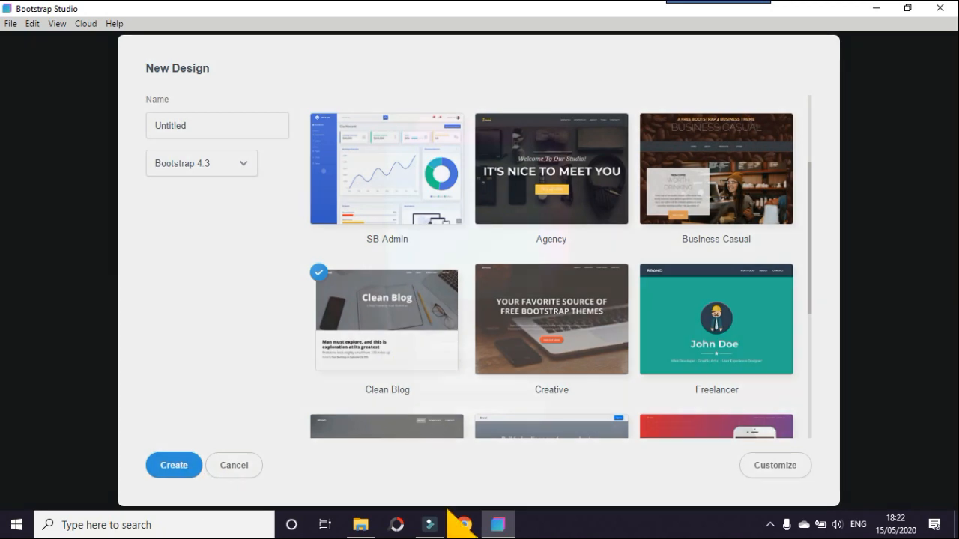
# Create the untitled design and let the editor finish loading it.
pyautogui.click(234, 464)
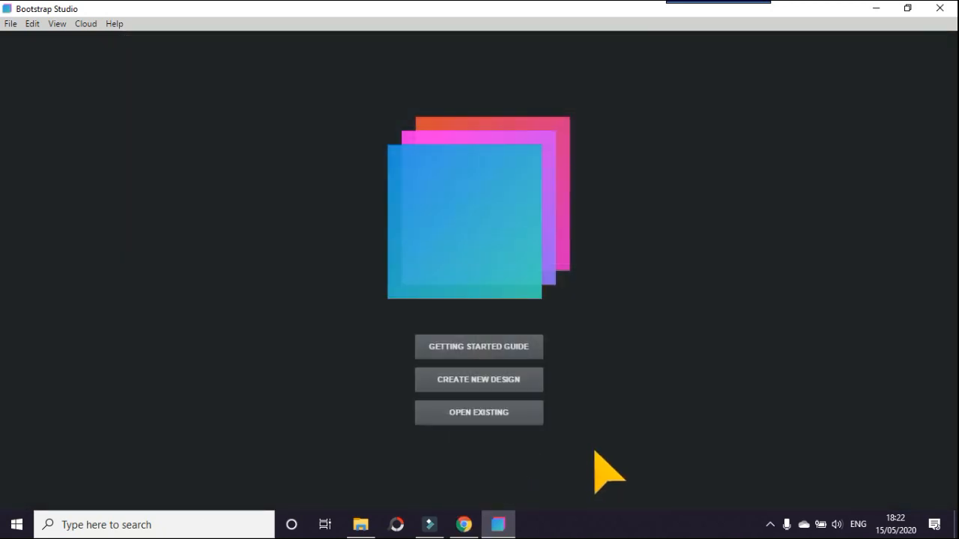
pyautogui.click(478, 380)
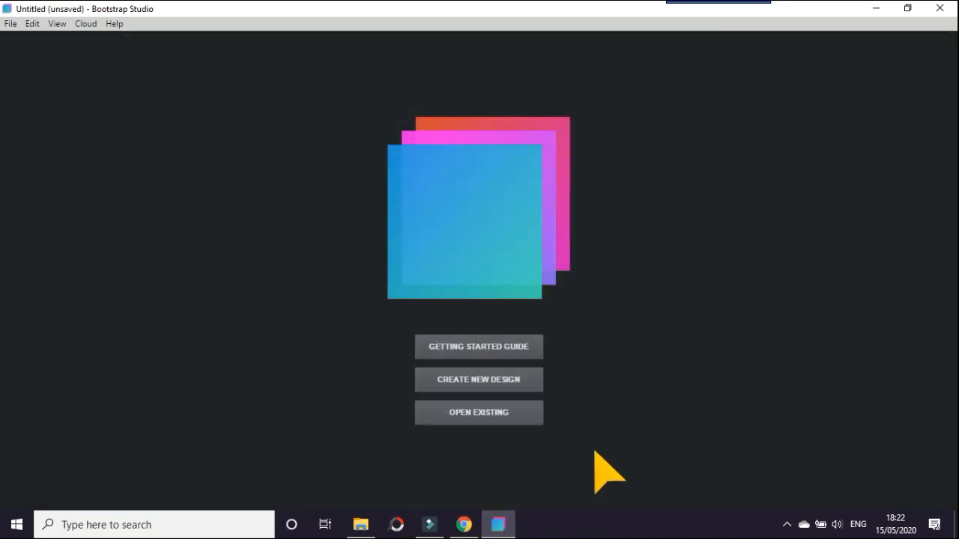
pyautogui.click(478, 380)
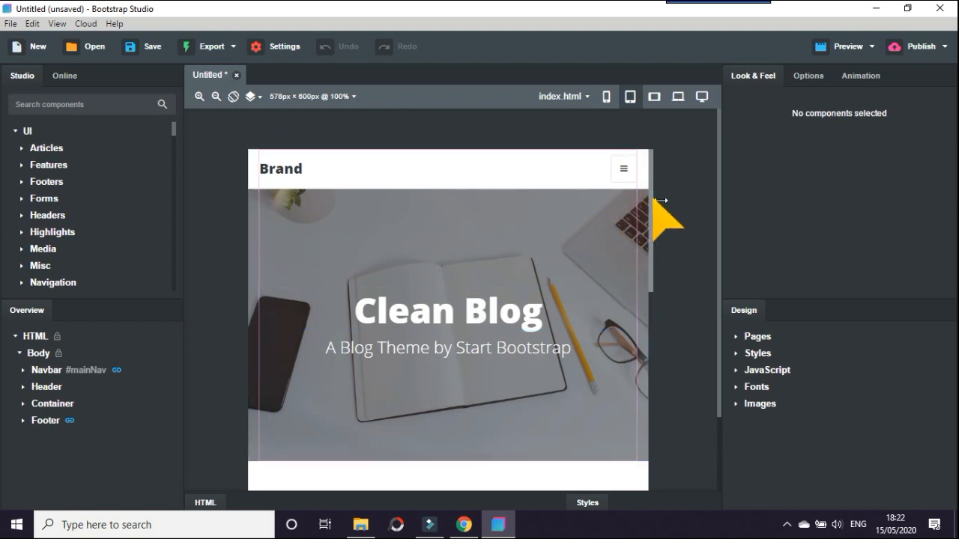
# Widen the canvas preview with the right-edge handle to about 723 pixels.
pyautogui.moveTo(662, 201); pyautogui.dragTo(707, 201)
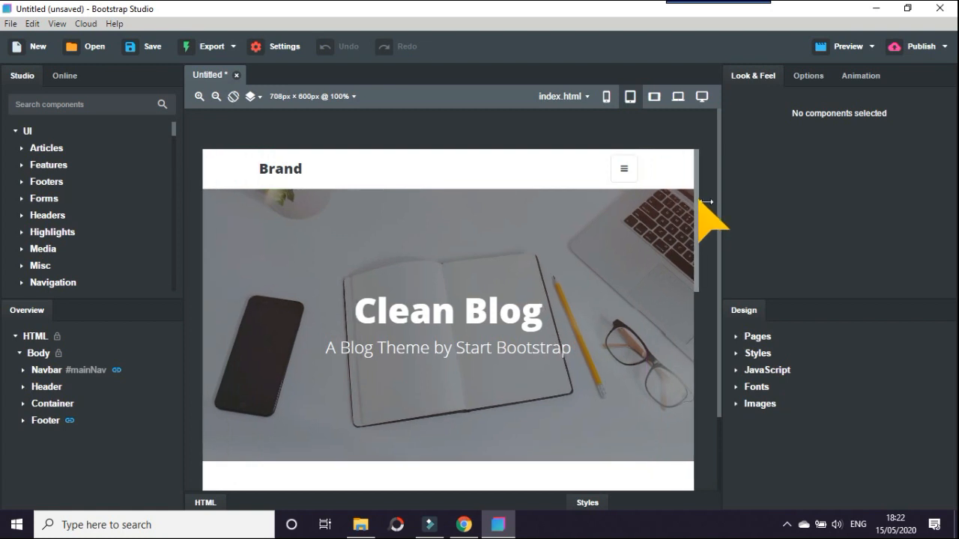
pyautogui.moveTo(707, 200); pyautogui.dragTo(731, 201)
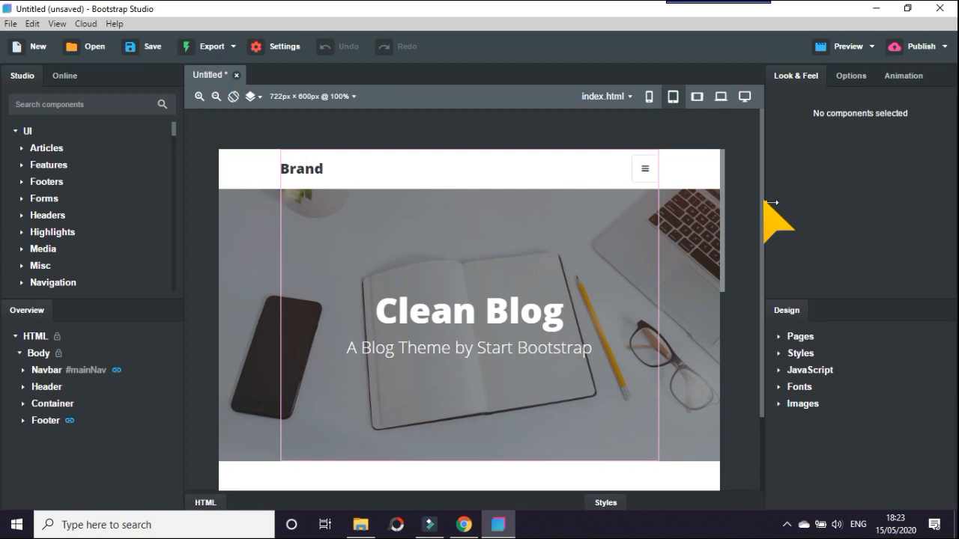
pyautogui.moveTo(740, 219)
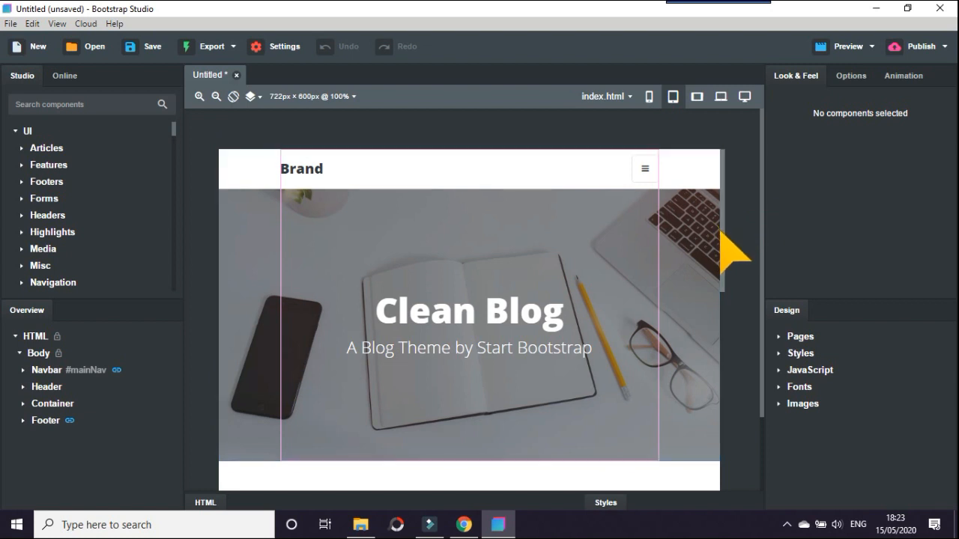
# Scroll the canvas down past the header to the blog post listings.
pyautogui.scroll(-3)
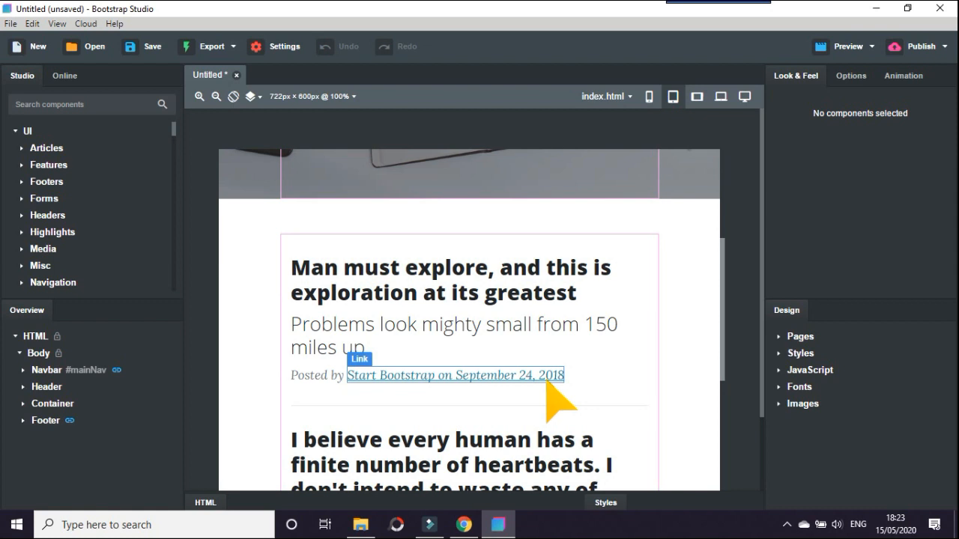
pyautogui.moveTo(542, 389)
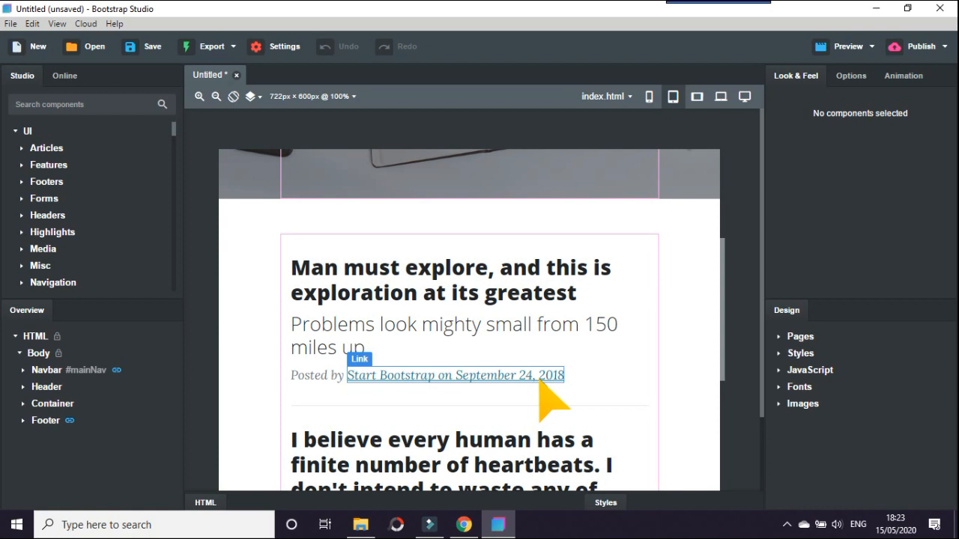
pyautogui.moveTo(542, 392)
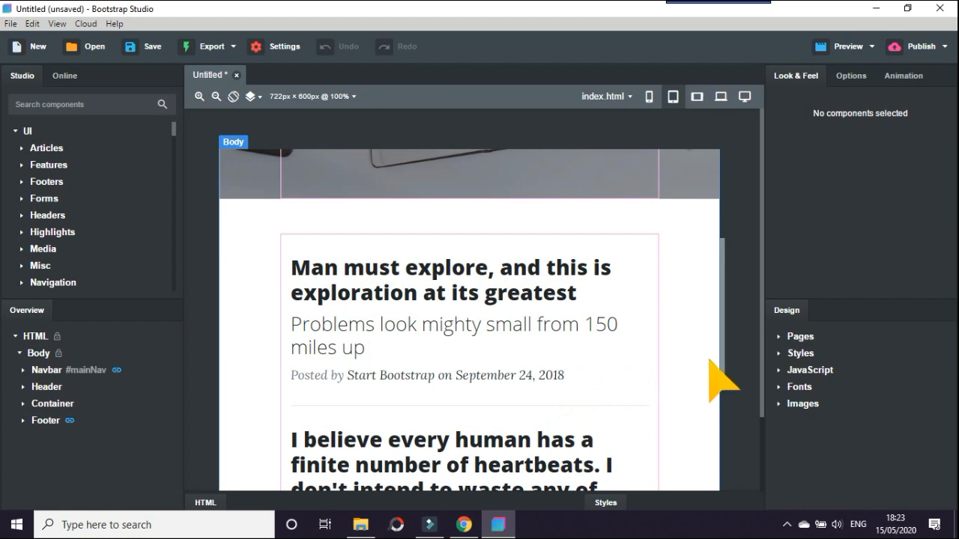
# Scroll the canvas back to the Clean Blog header and title image.
pyautogui.scroll(-3)
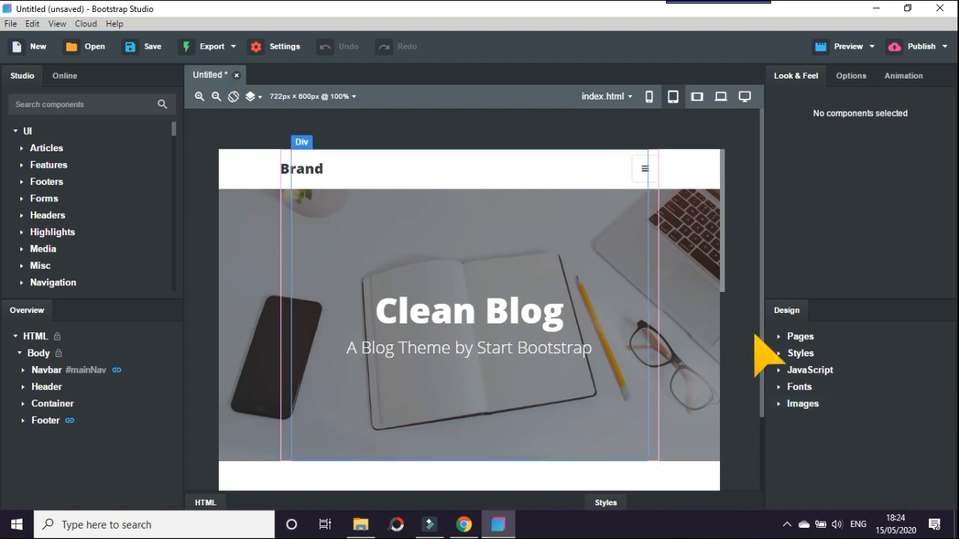
# Preview at the wider ~982px device size and expand the Images list in the Design panel.
pyautogui.click(696, 95)
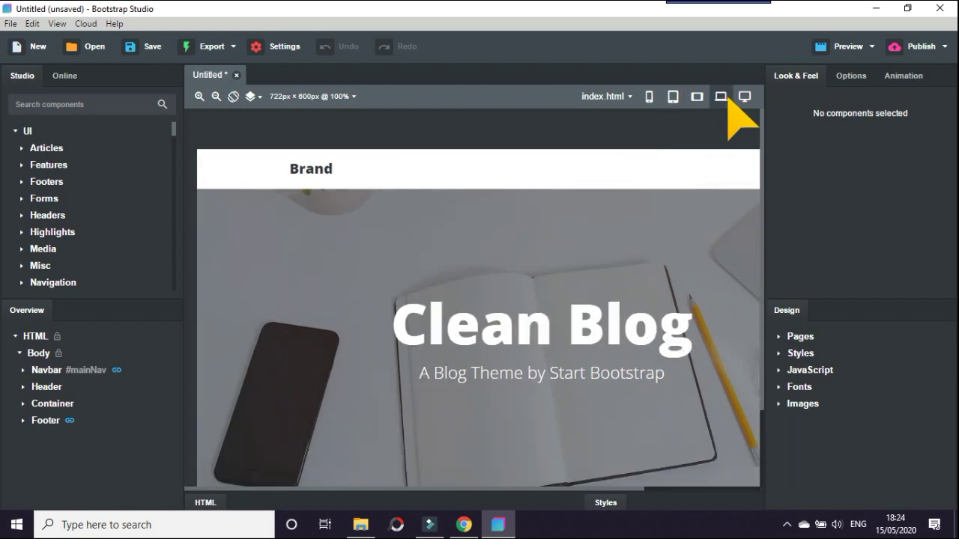
pyautogui.click(743, 96)
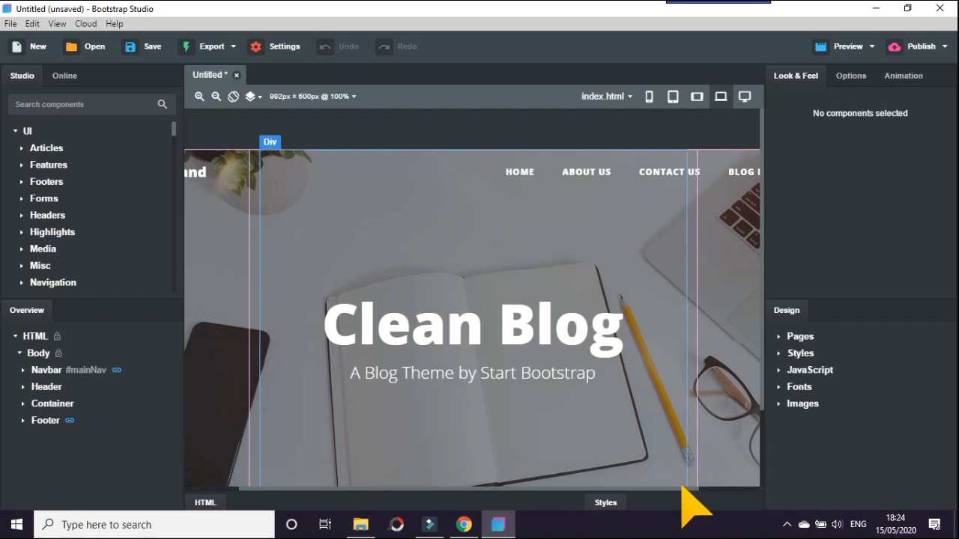
pyautogui.moveTo(636, 440)
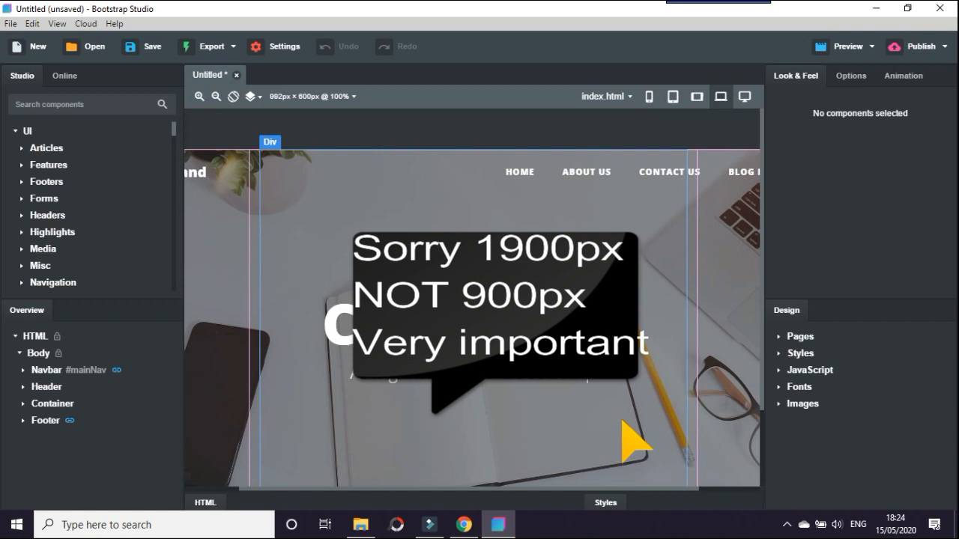
pyautogui.click(803, 403)
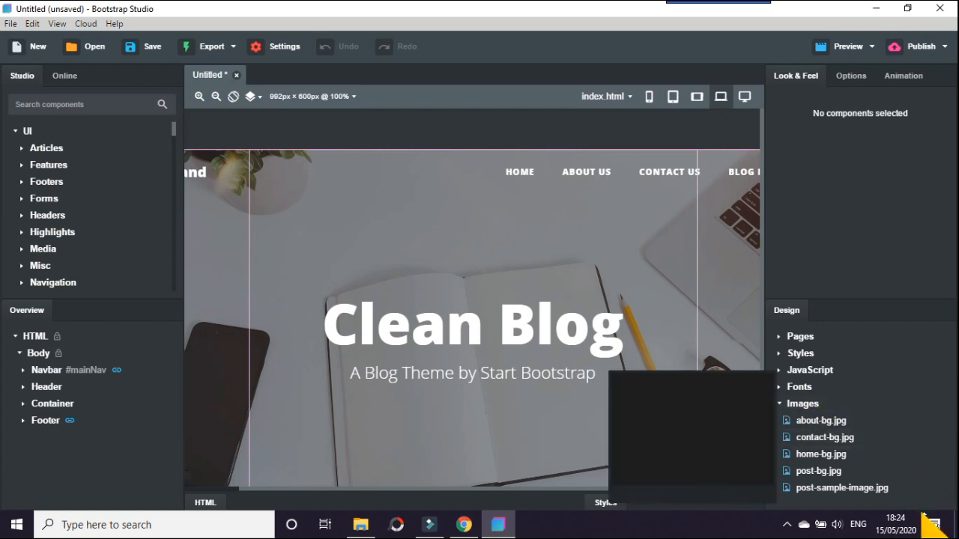
pyautogui.moveTo(820, 470)
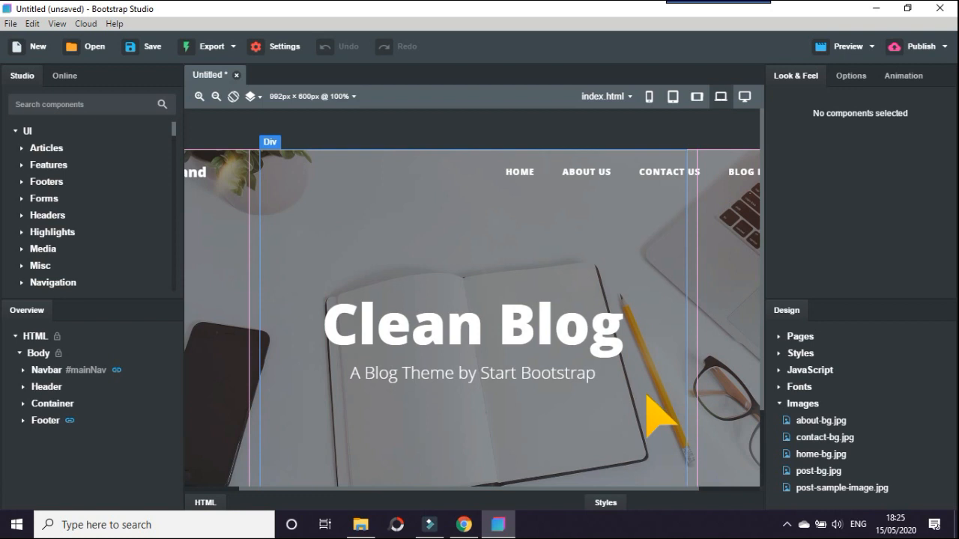
pyautogui.moveTo(561, 509)
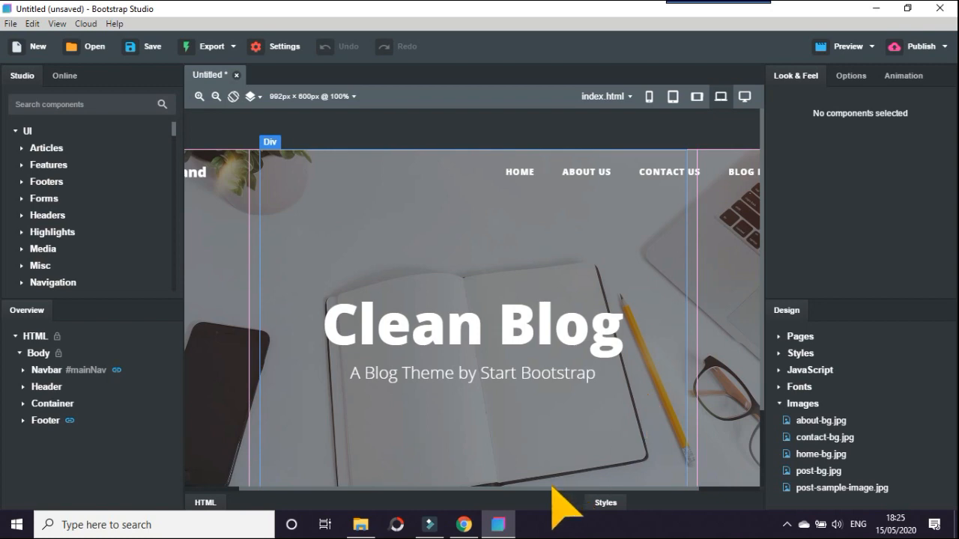
# Switch to Chrome and show the NBDesigns portfolio website tab.
pyautogui.click(463, 524)
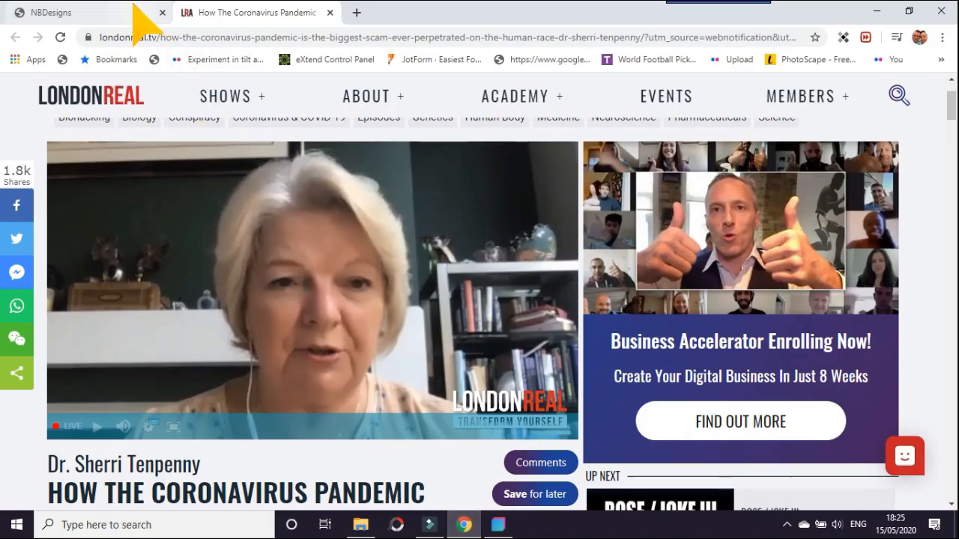
pyautogui.click(75, 12)
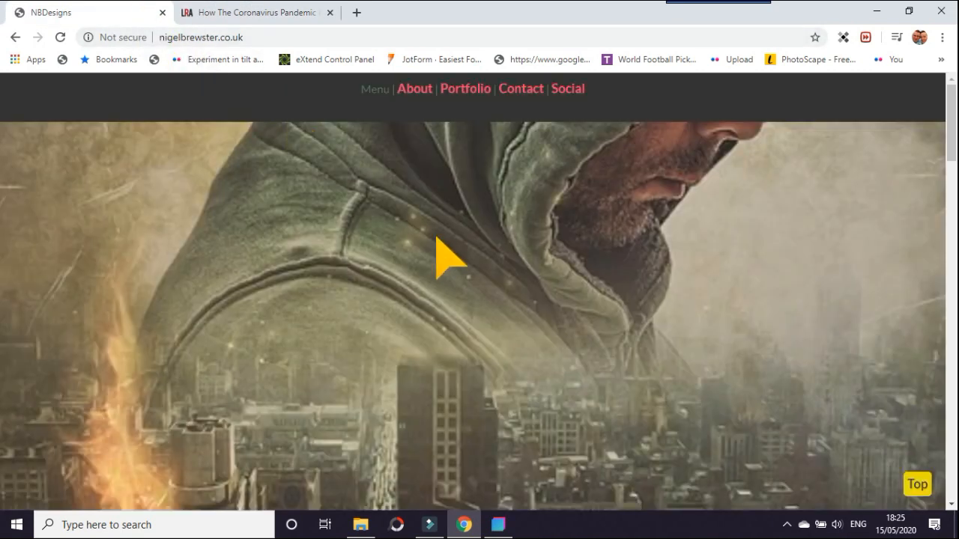
pyautogui.moveTo(578, 263)
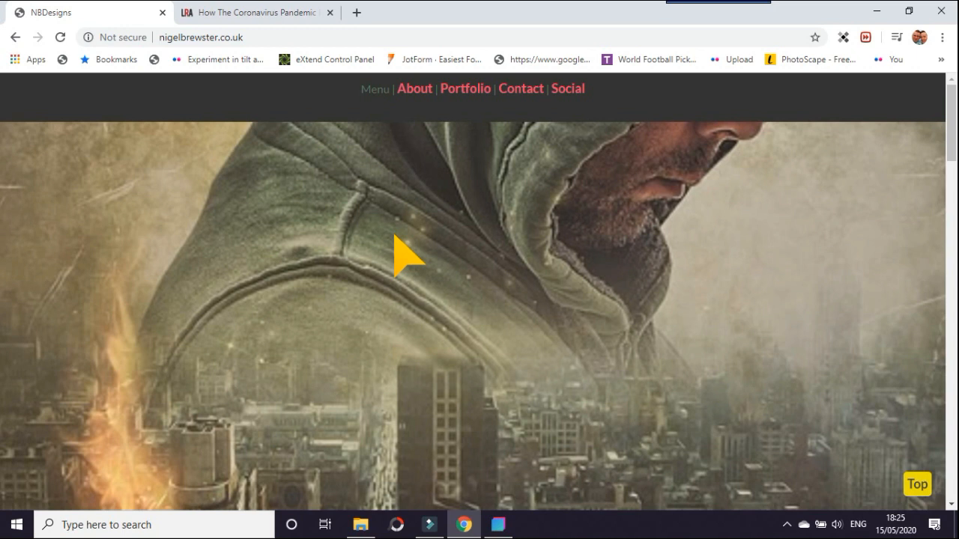
pyautogui.moveTo(421, 268)
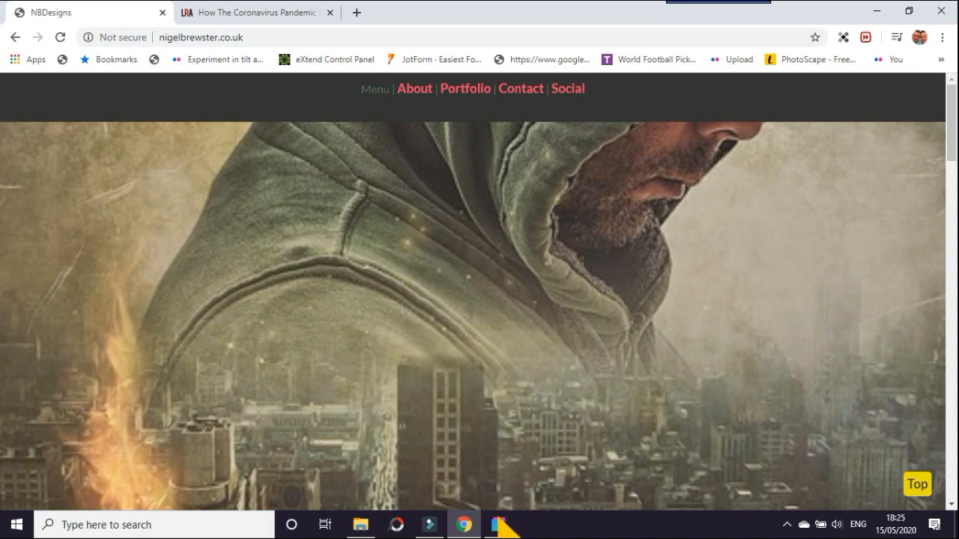
# Return to Bootstrap Studio and preview the page at the tablet device width.
pyautogui.click(497, 524)
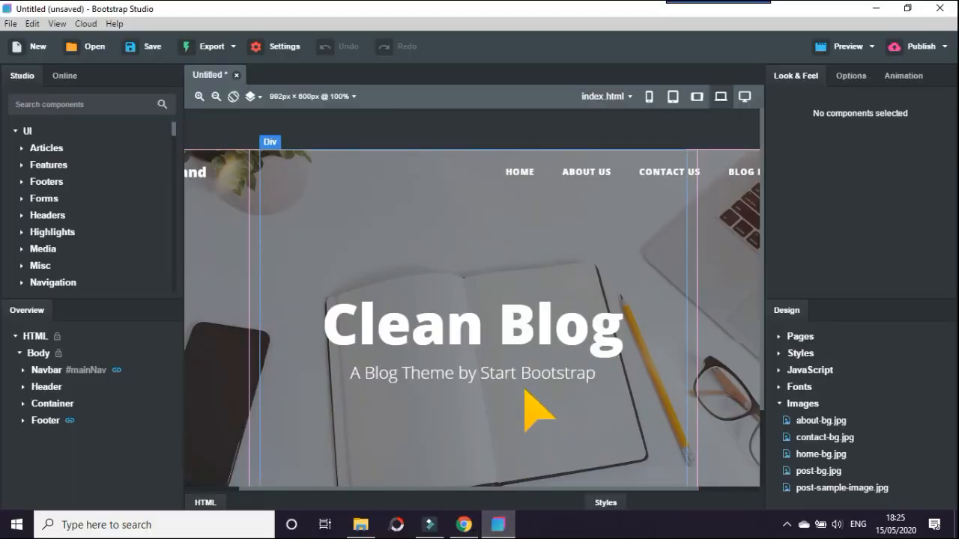
pyautogui.moveTo(547, 222)
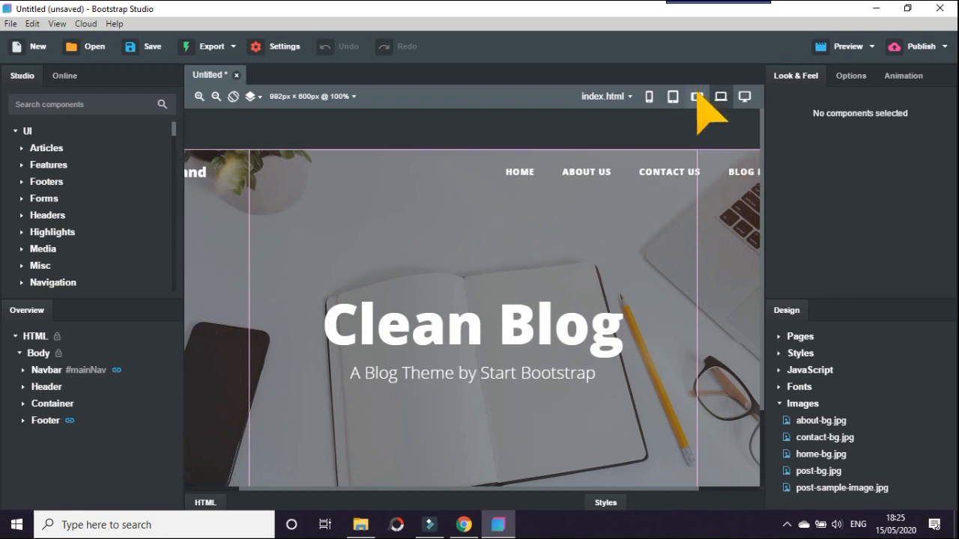
pyautogui.click(671, 96)
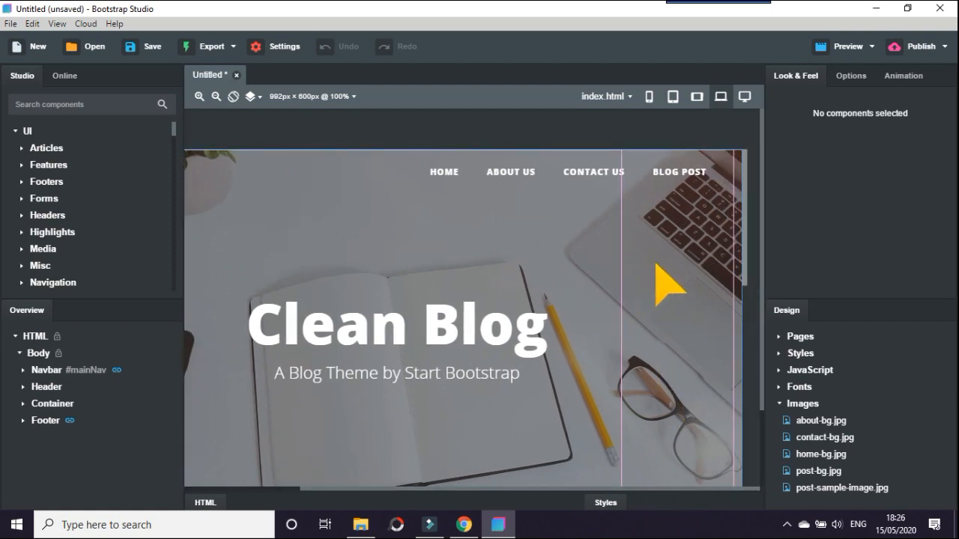
pyautogui.moveTo(761, 247)
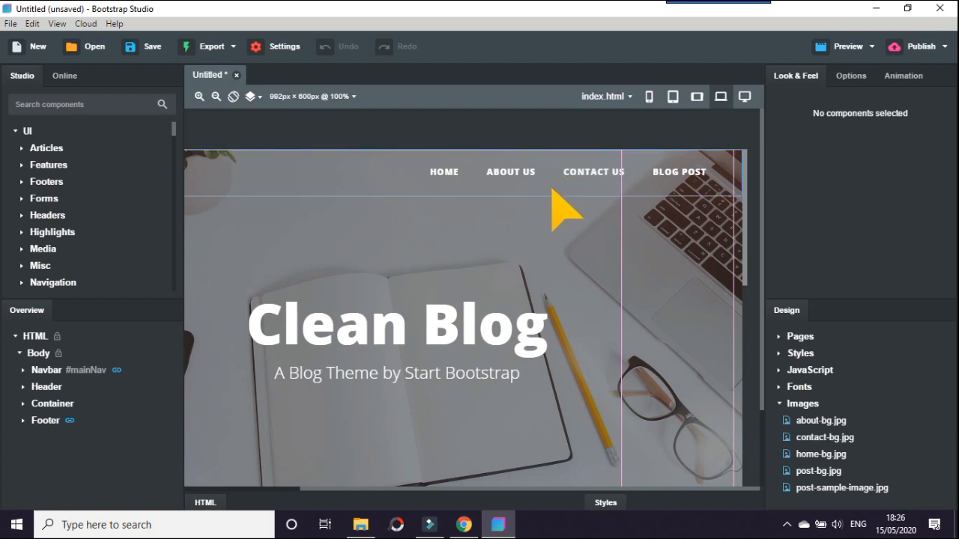
pyautogui.moveTo(593, 170)
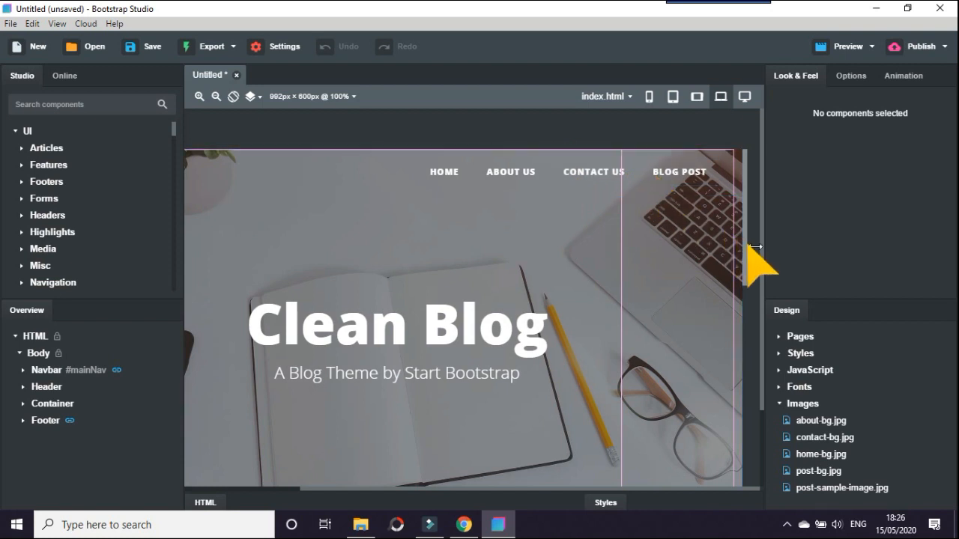
pyautogui.scroll(-3)
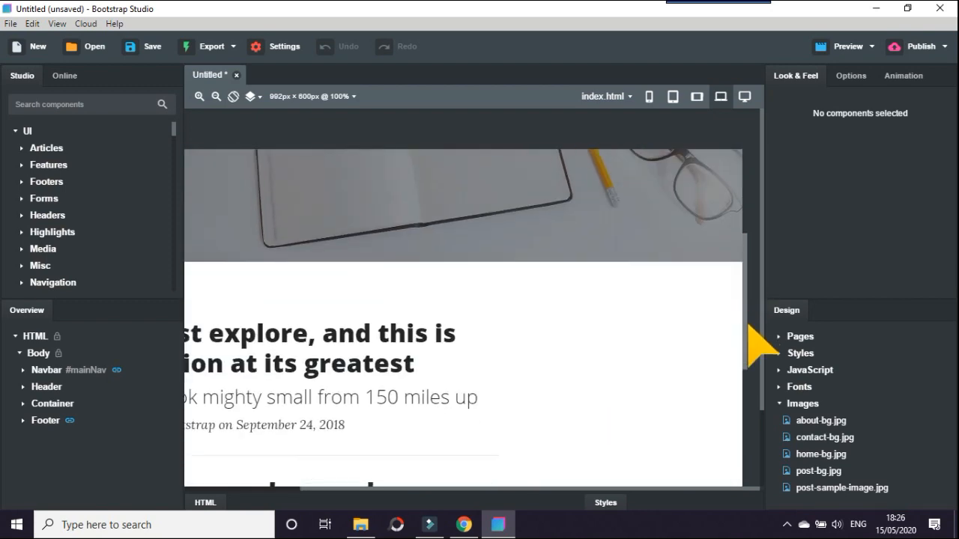
pyautogui.scroll(-3)
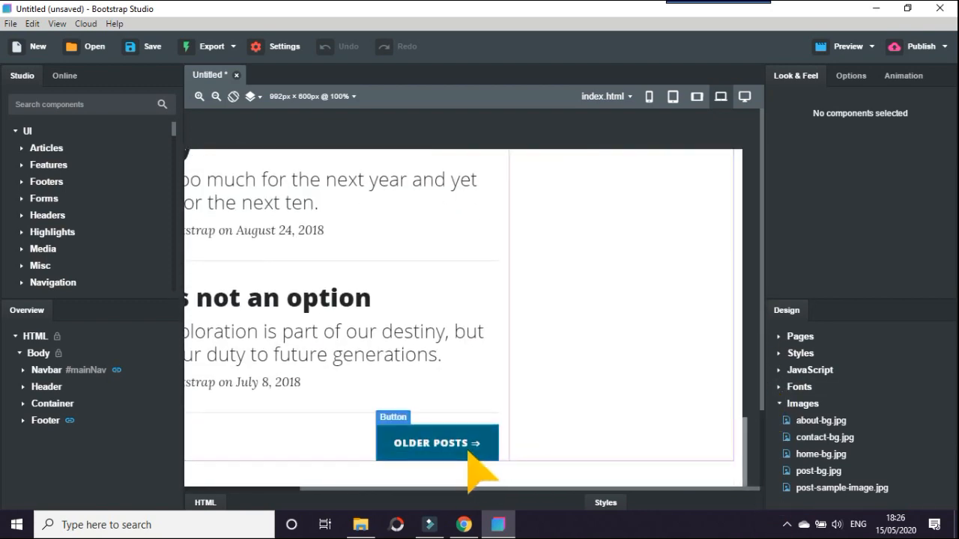
pyautogui.moveTo(465, 471)
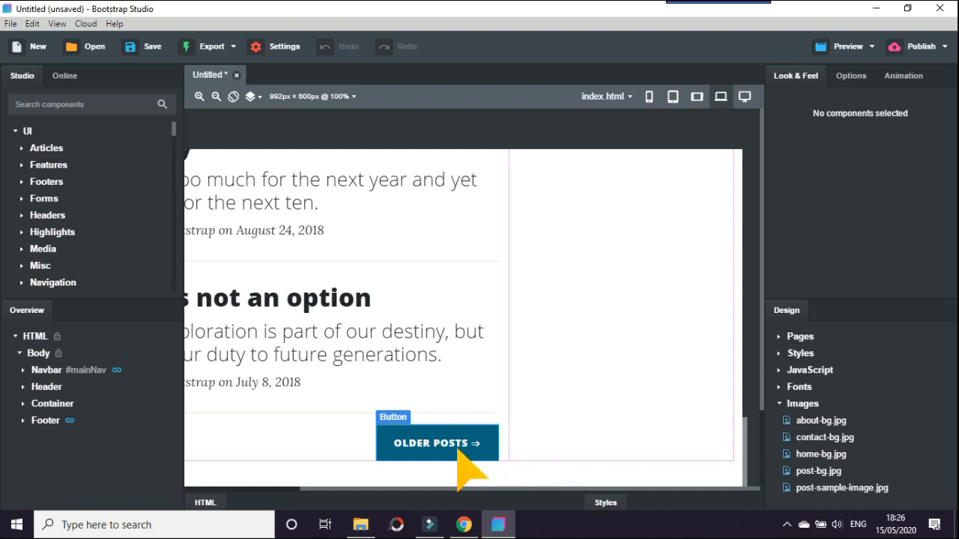
pyautogui.moveTo(772, 364)
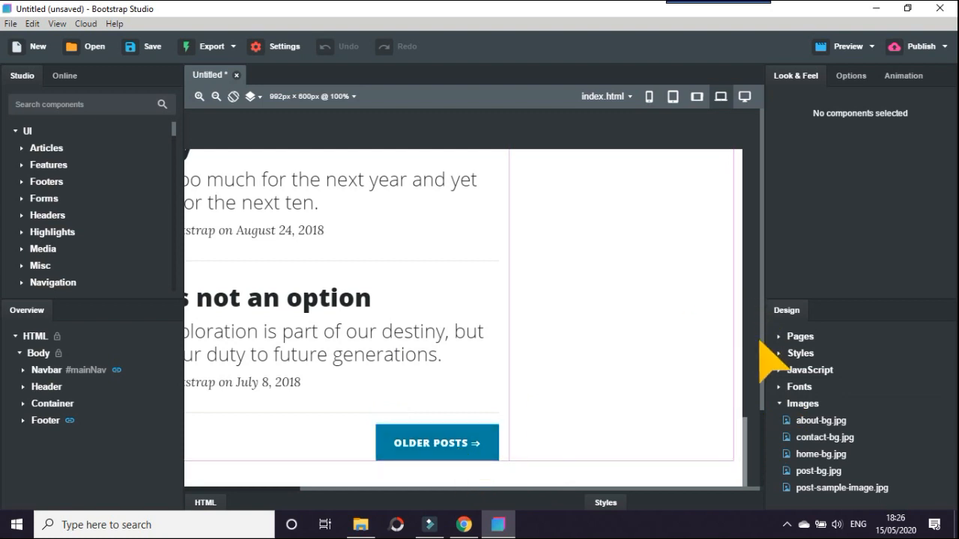
pyautogui.moveTo(756, 461)
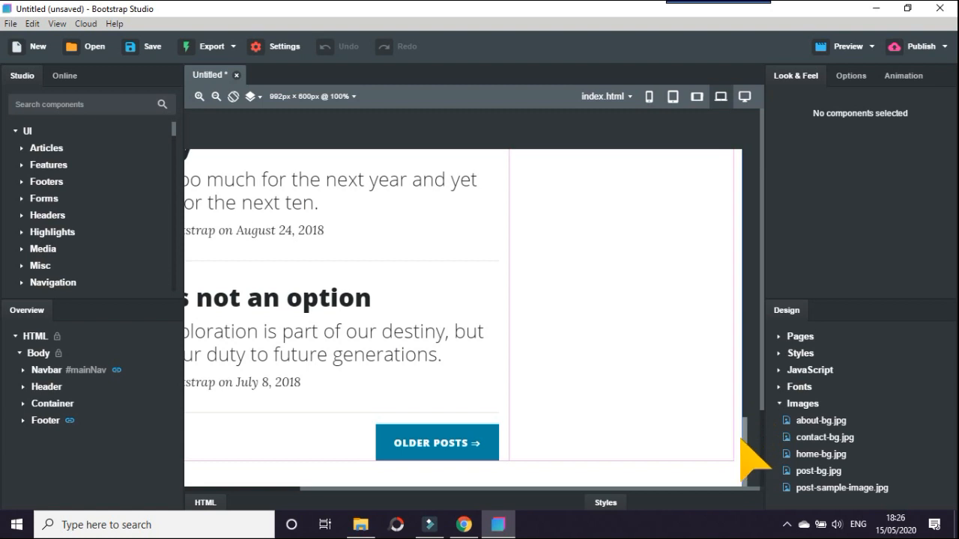
pyautogui.scroll(3)
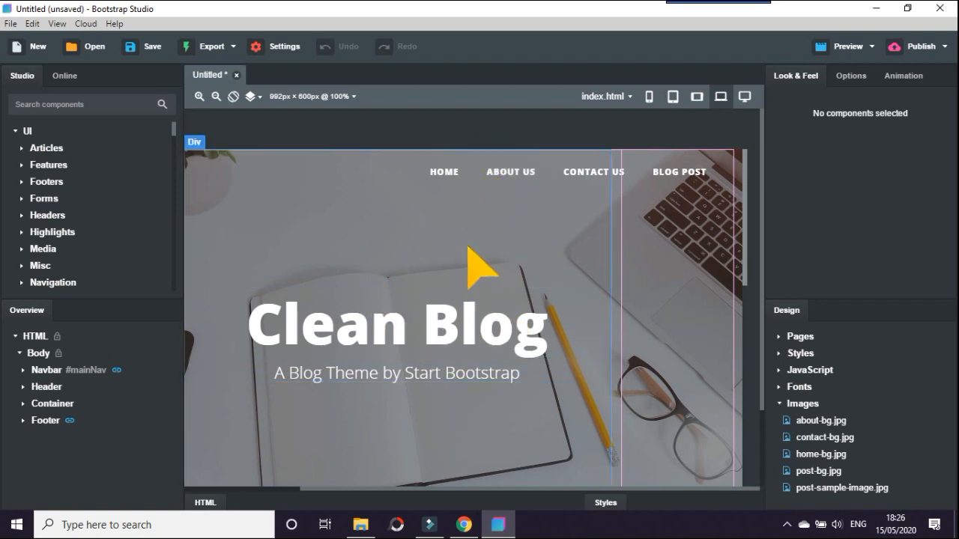
pyautogui.moveTo(495, 217)
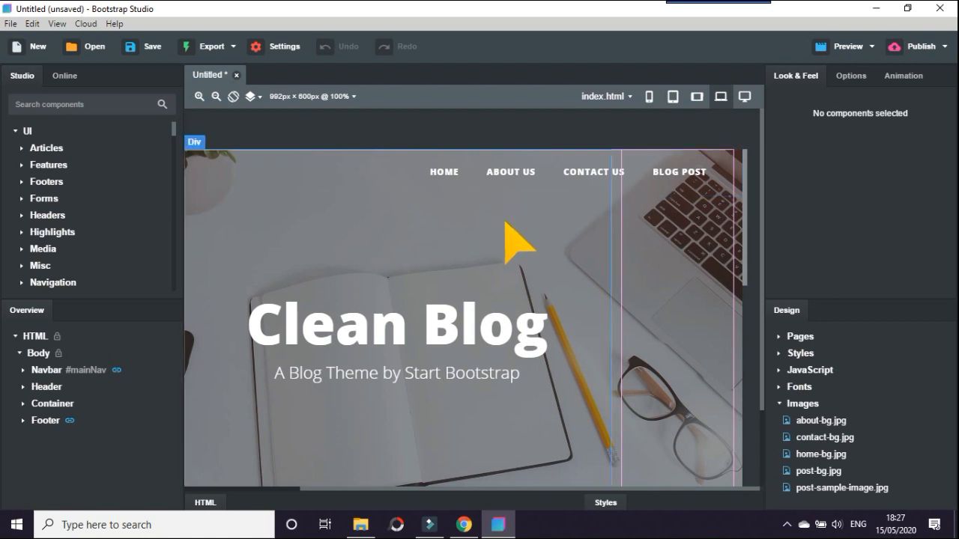
pyautogui.moveTo(521, 251)
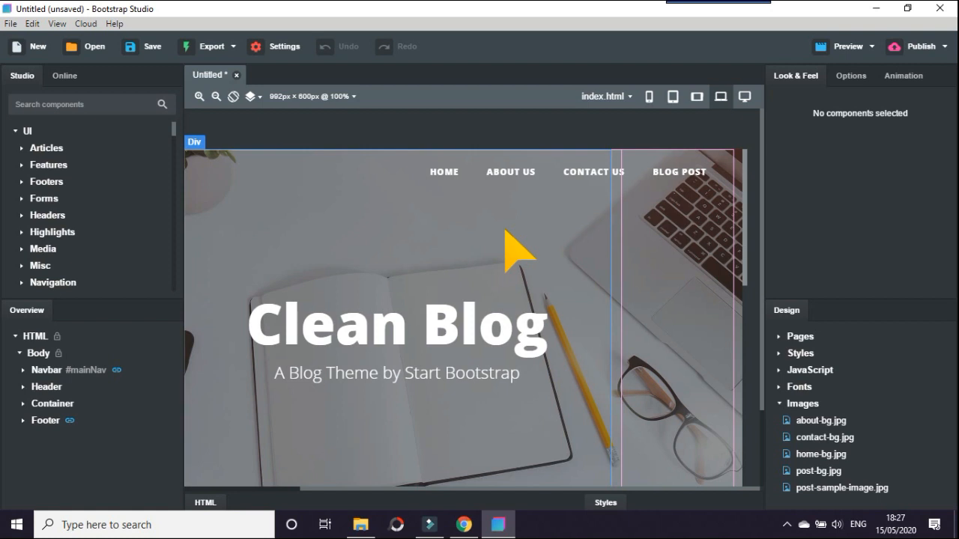
pyautogui.moveTo(722, 272)
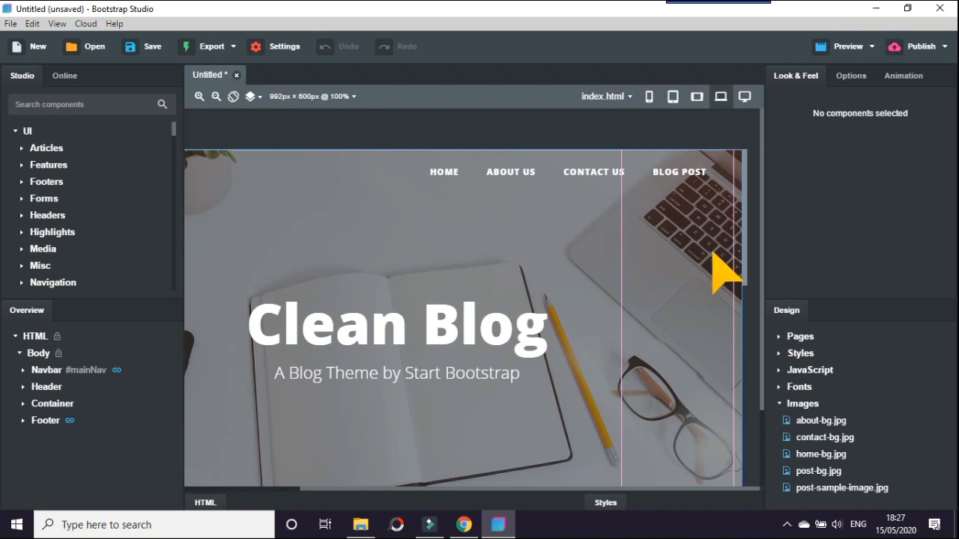
pyautogui.moveTo(737, 404)
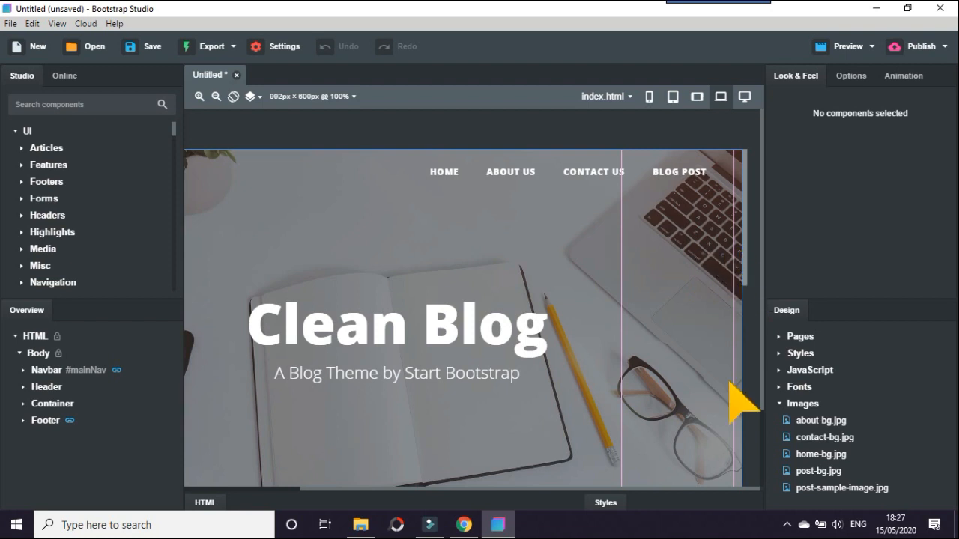
pyautogui.moveTo(701, 512)
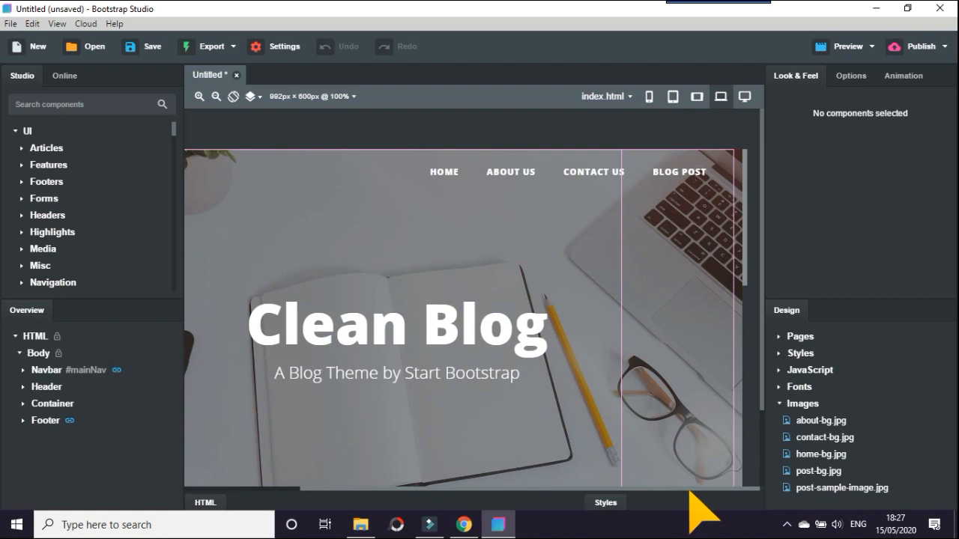
pyautogui.moveTo(638, 443)
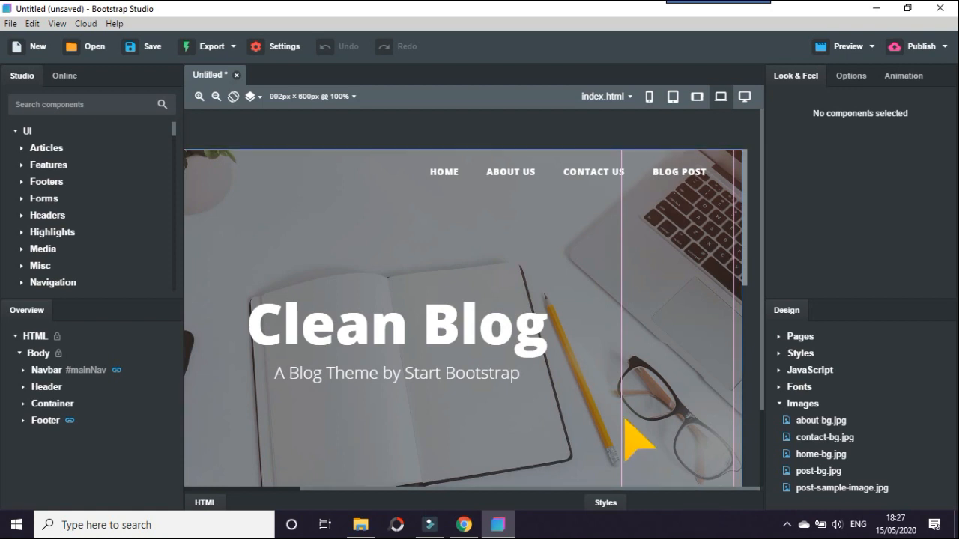